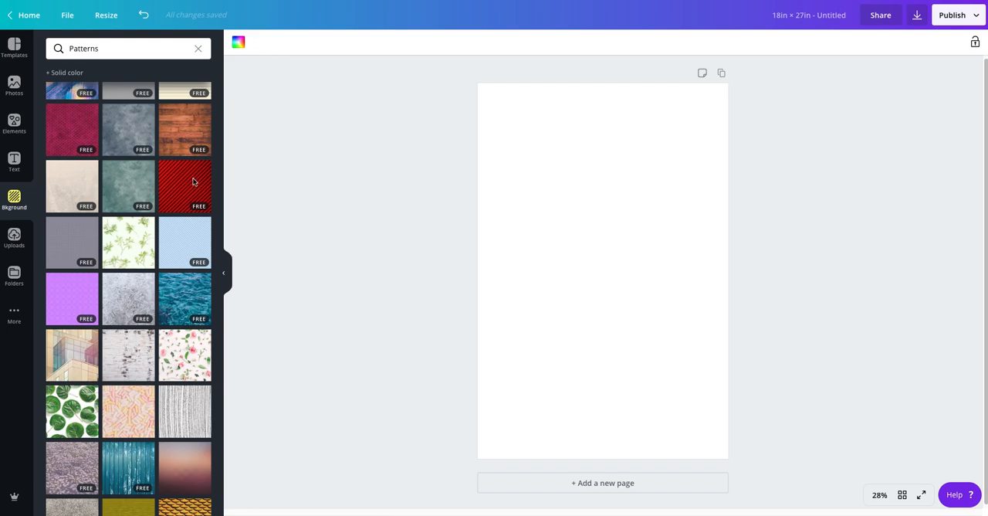
pyautogui.moveTo(175, 164)
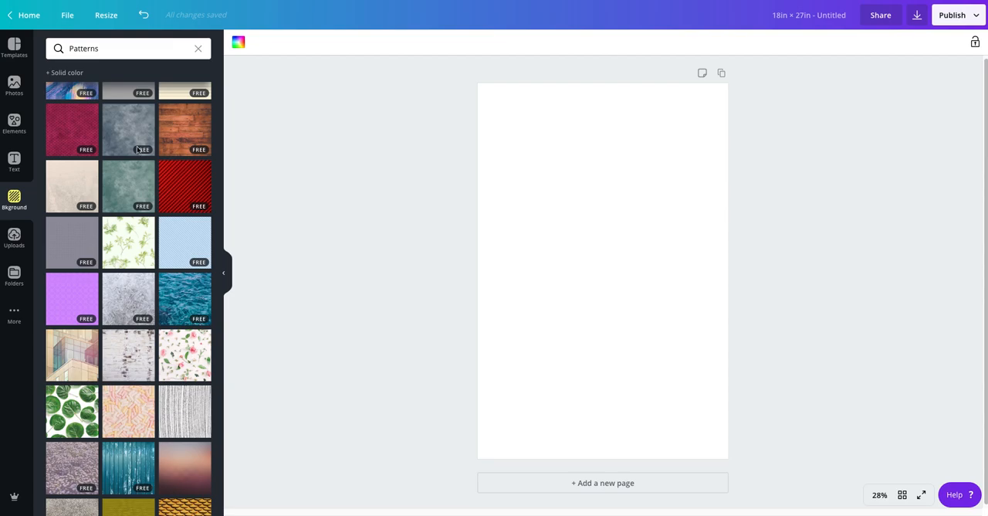
pyautogui.moveTo(299, 98)
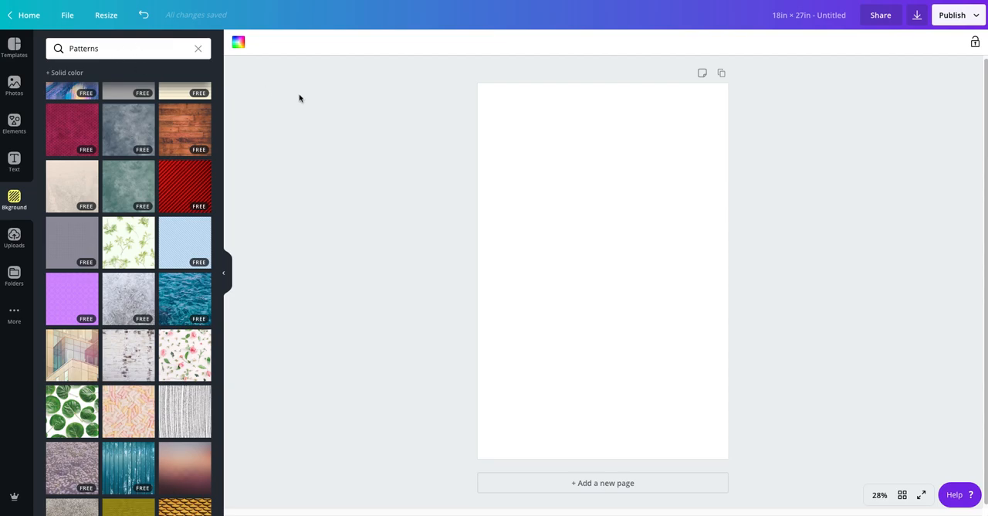
pyautogui.moveTo(310, 94)
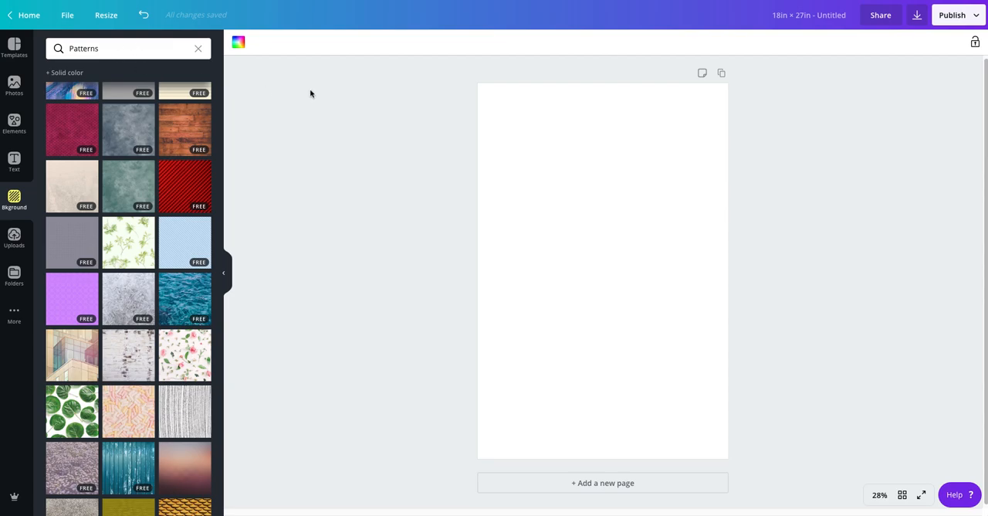
pyautogui.moveTo(320, 94)
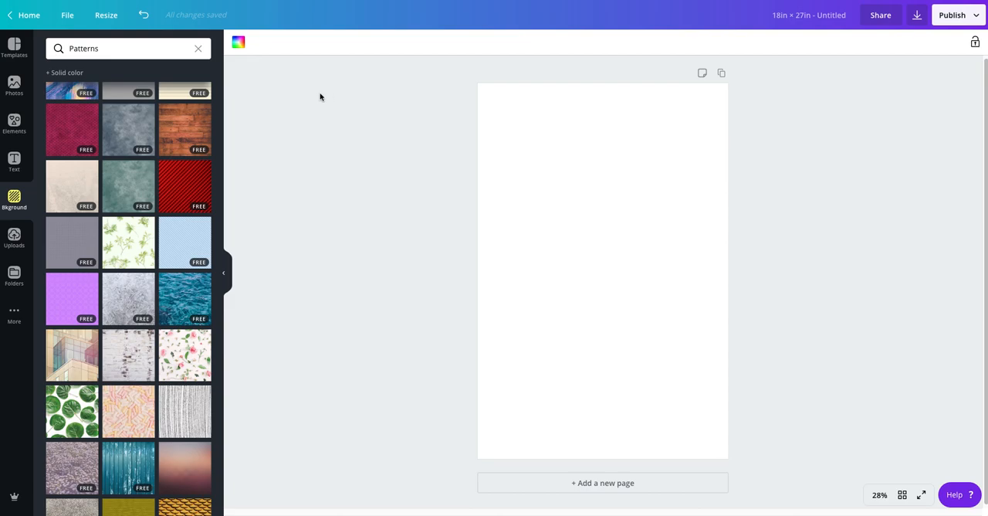
pyautogui.moveTo(322, 118)
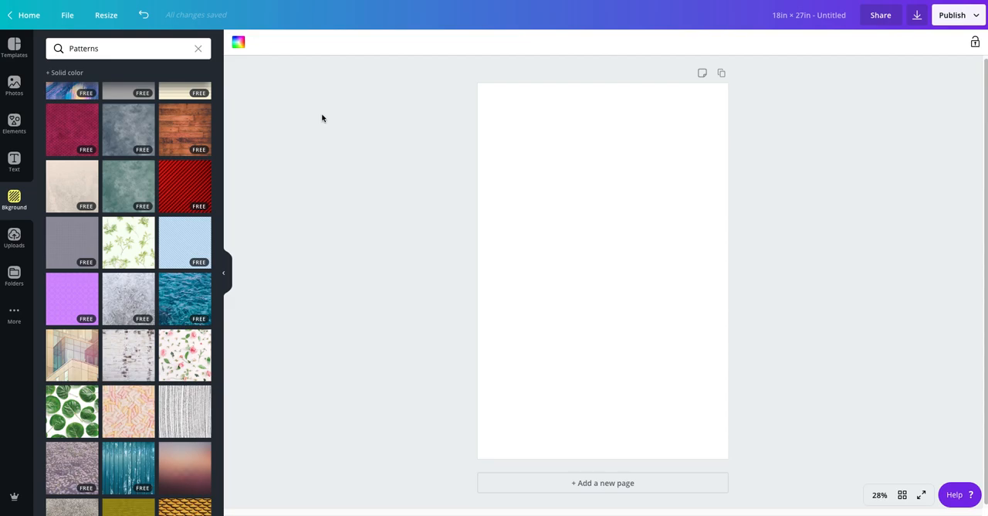
# - Apply the dotted pattern background, recolour it purple then pink, and show download options
pyautogui.scroll(-3)
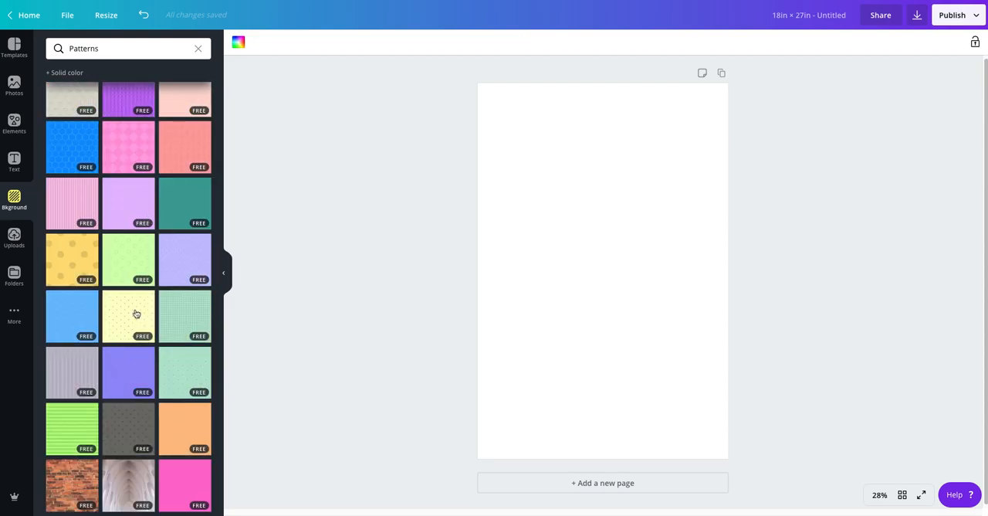
pyautogui.click(128, 315)
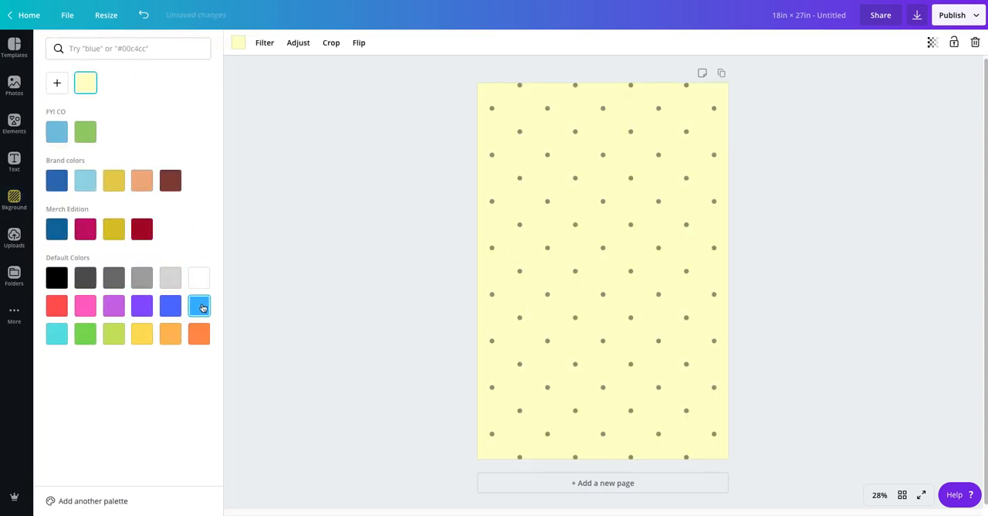
pyautogui.click(113, 306)
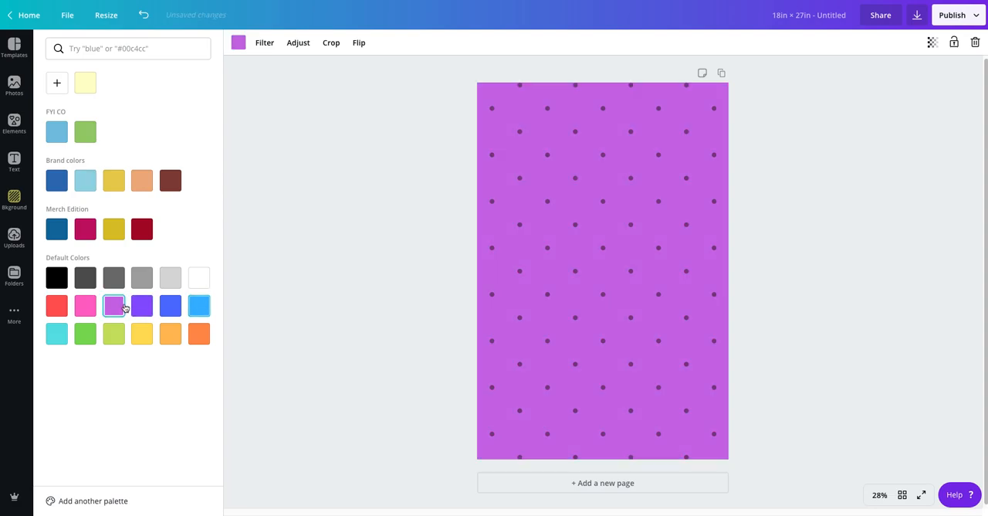
pyautogui.click(85, 305)
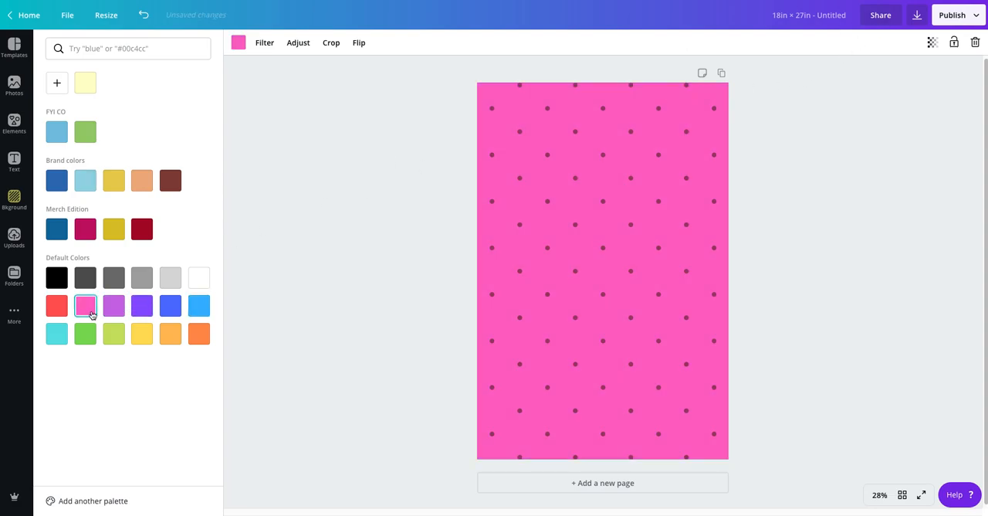
pyautogui.click(917, 15)
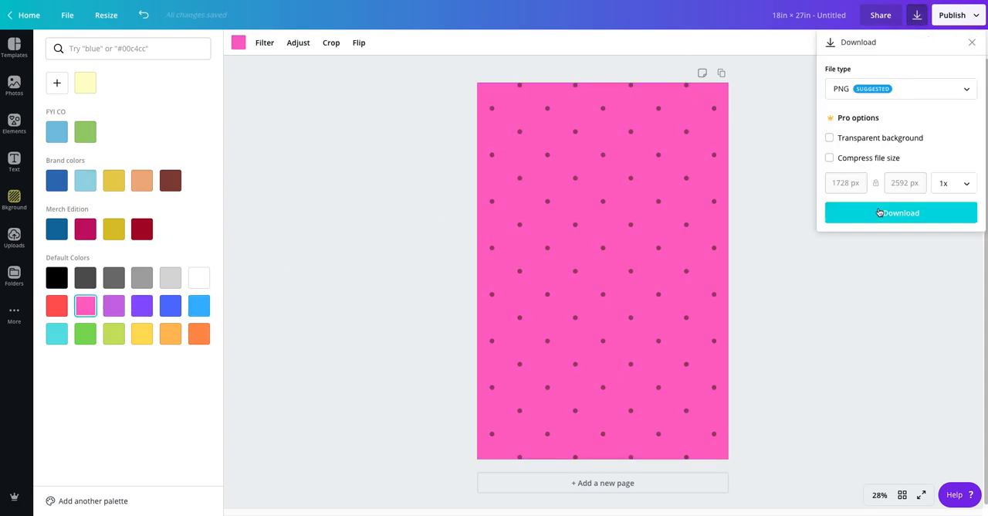
# - Download the pink polka-dot design as a PNG, dismiss the confirmation, and show uploads
pyautogui.click(901, 212)
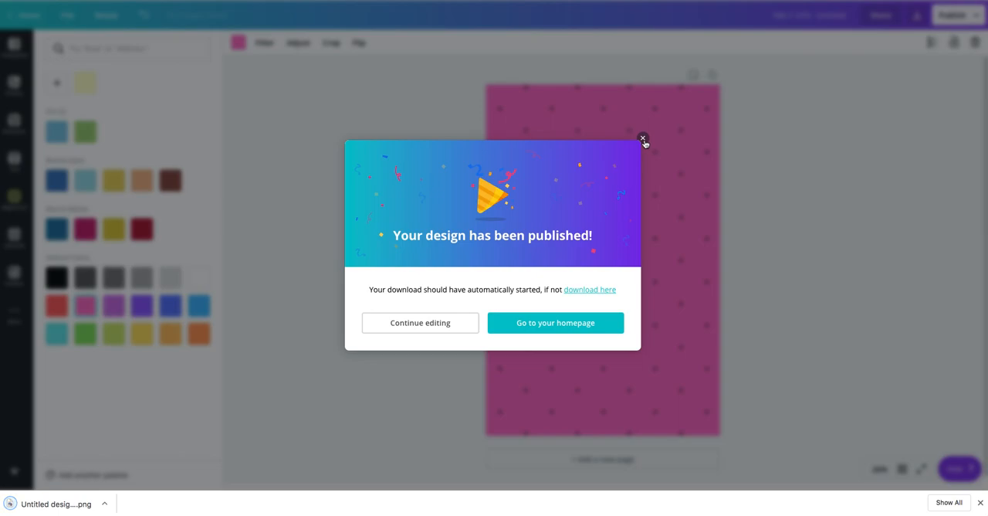
pyautogui.click(641, 138)
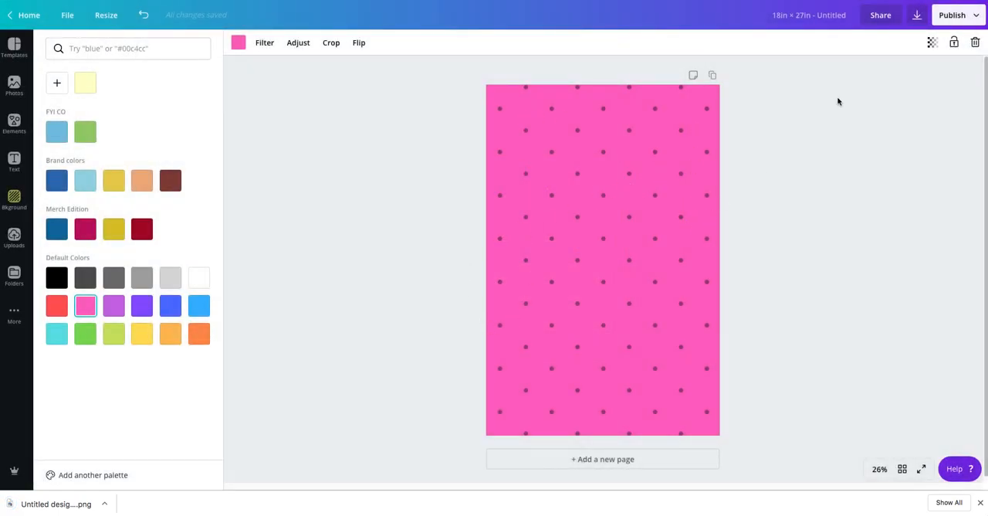
pyautogui.moveTo(670, 236)
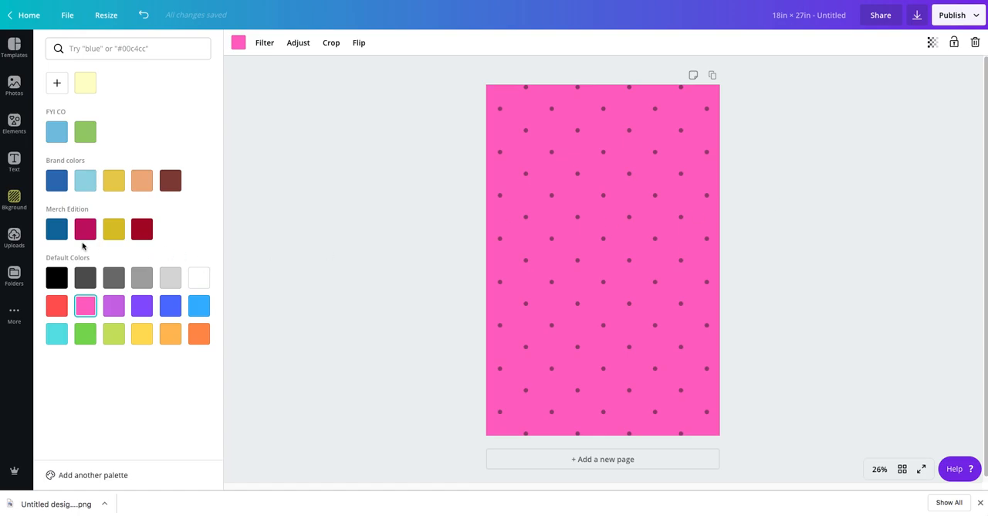
pyautogui.click(14, 239)
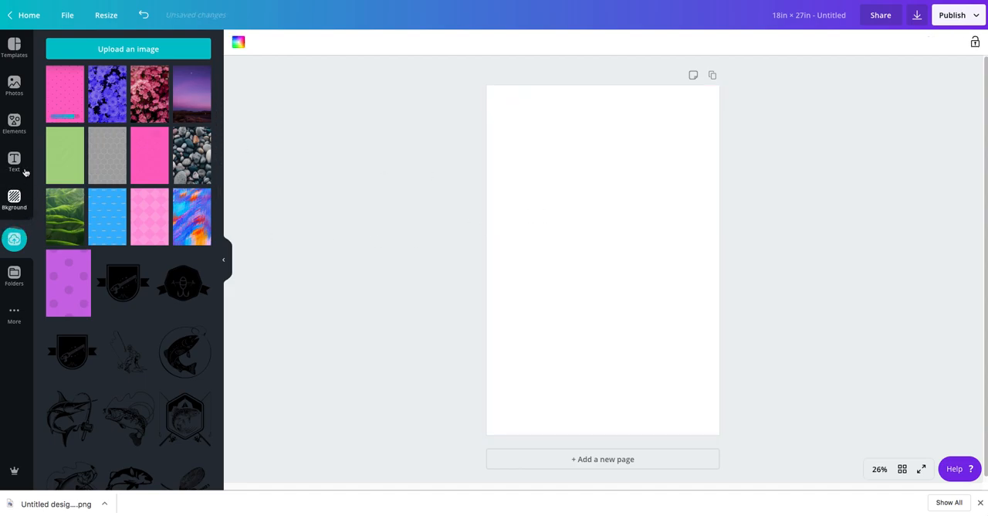
# - Search Canva elements for 'Letter' to find the sky-and-hills S frame
pyautogui.click(14, 124)
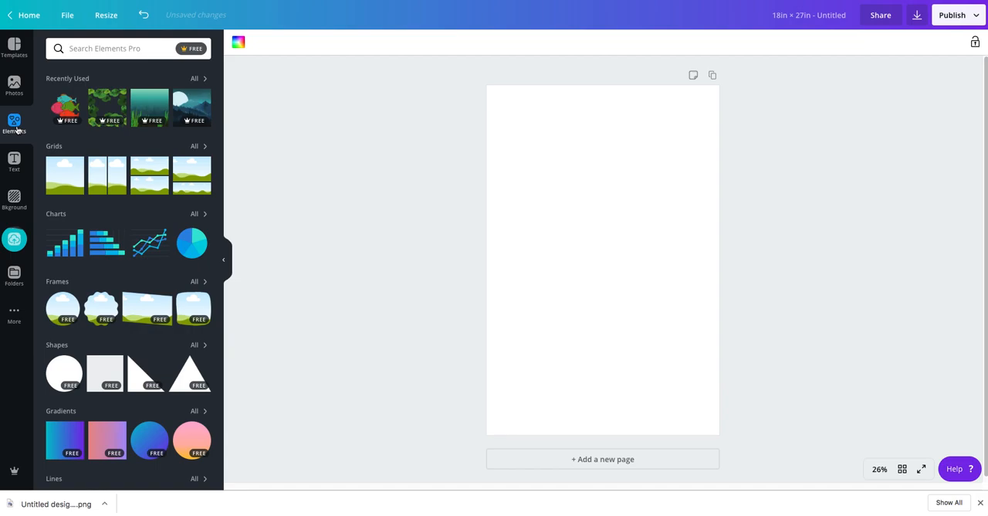
pyautogui.click(108, 47)
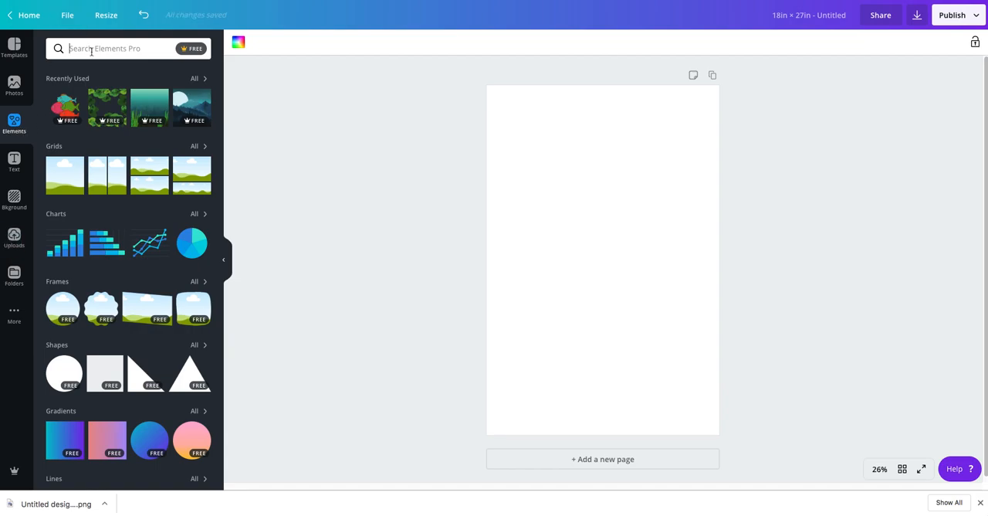
pyautogui.write('L')
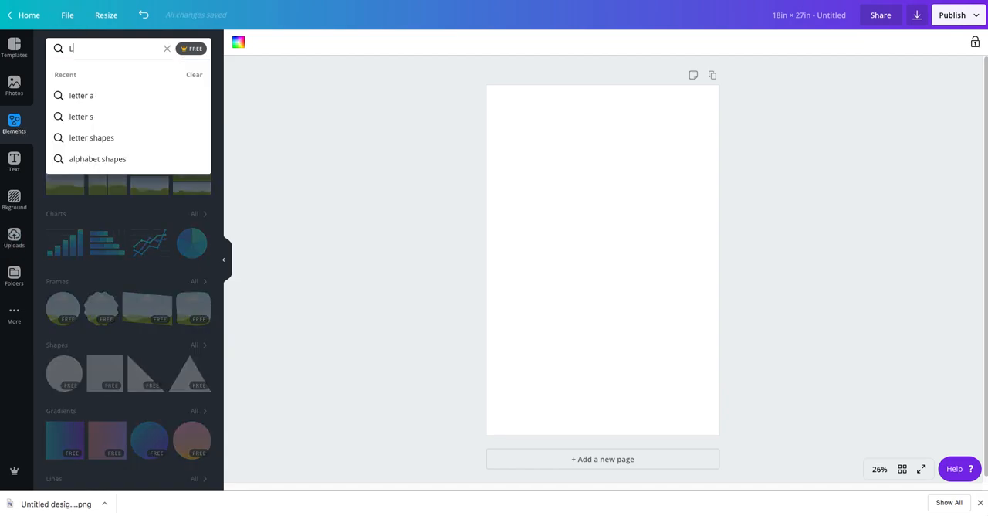
pyautogui.write('etter S')
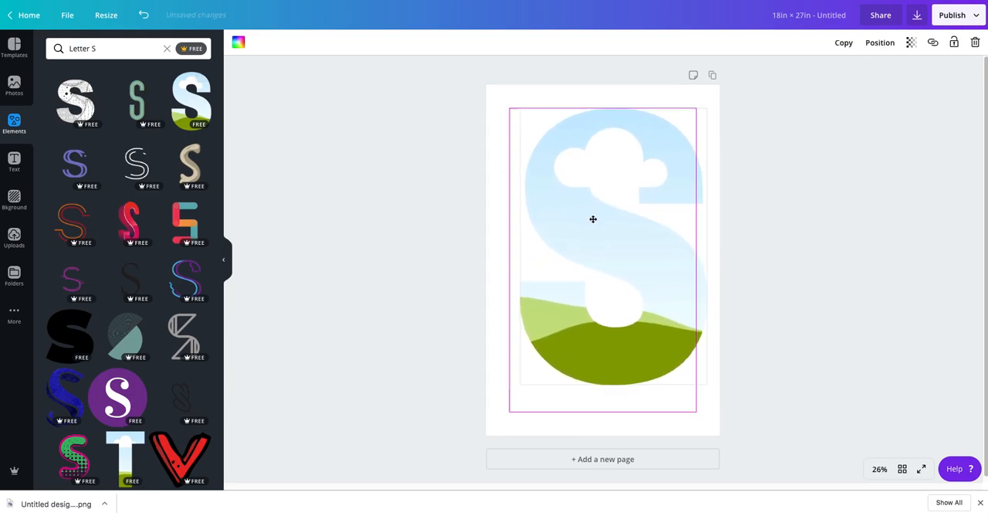
# - Select the letter S frame and bring up the uploaded images
pyautogui.click(603, 232)
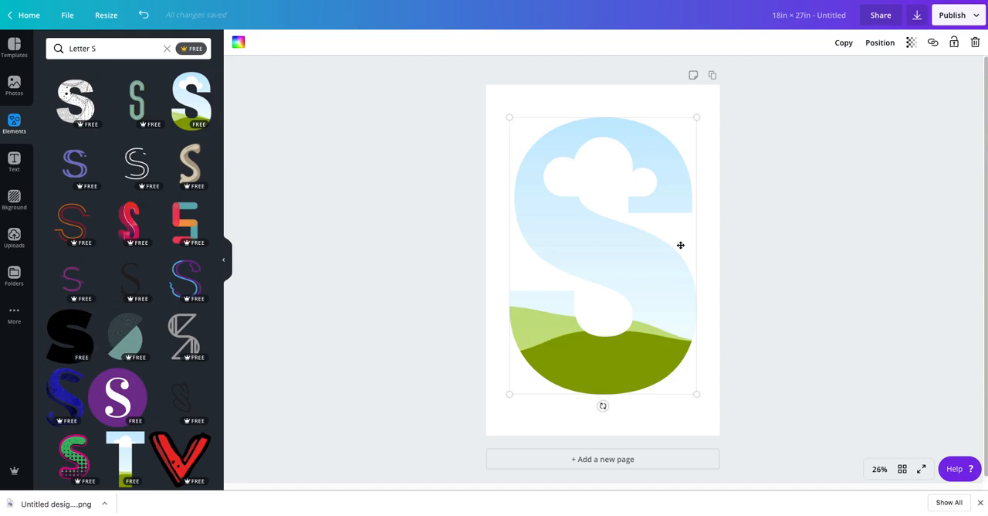
pyautogui.moveTo(568, 252)
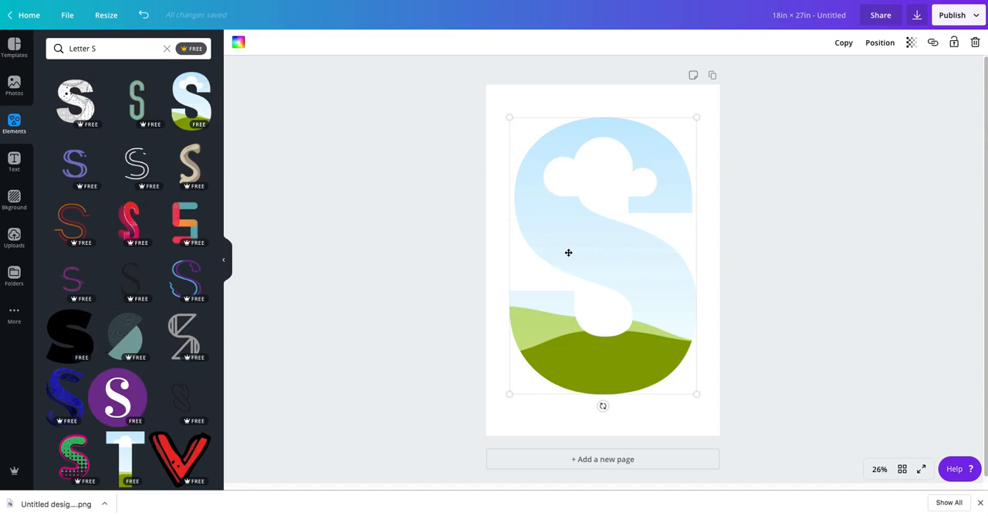
pyautogui.click(14, 238)
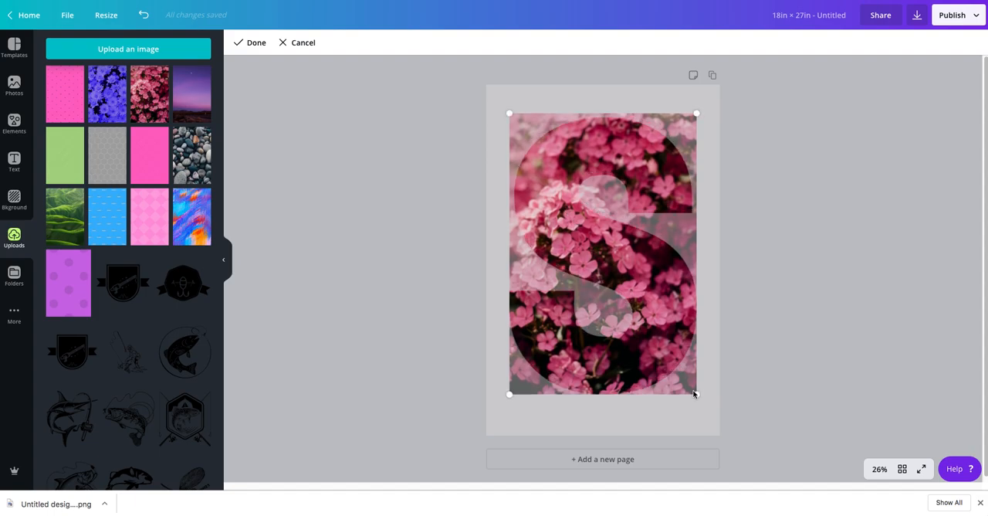
# - Reposition the flower photo inside the S, then delete the whole S frame
pyautogui.moveTo(695, 394); pyautogui.dragTo(730, 443)
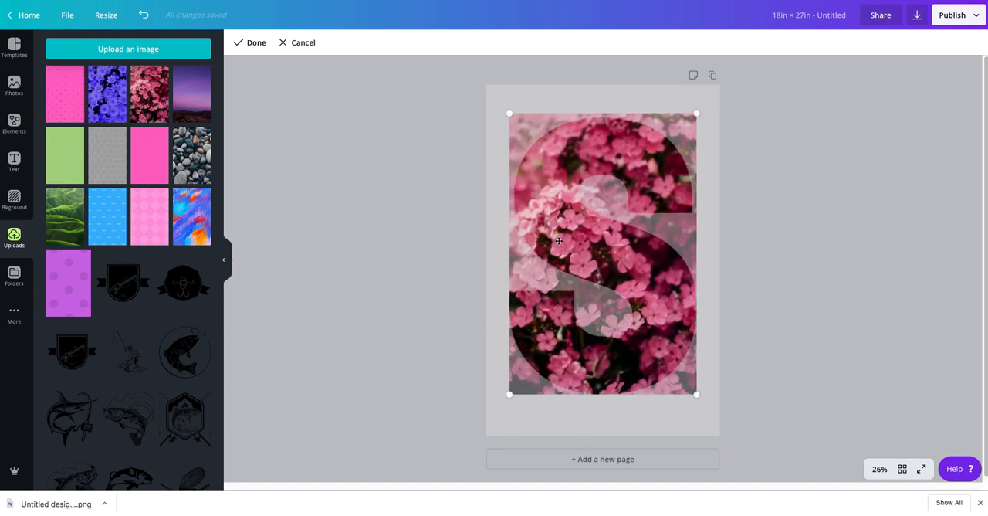
pyautogui.click(248, 42)
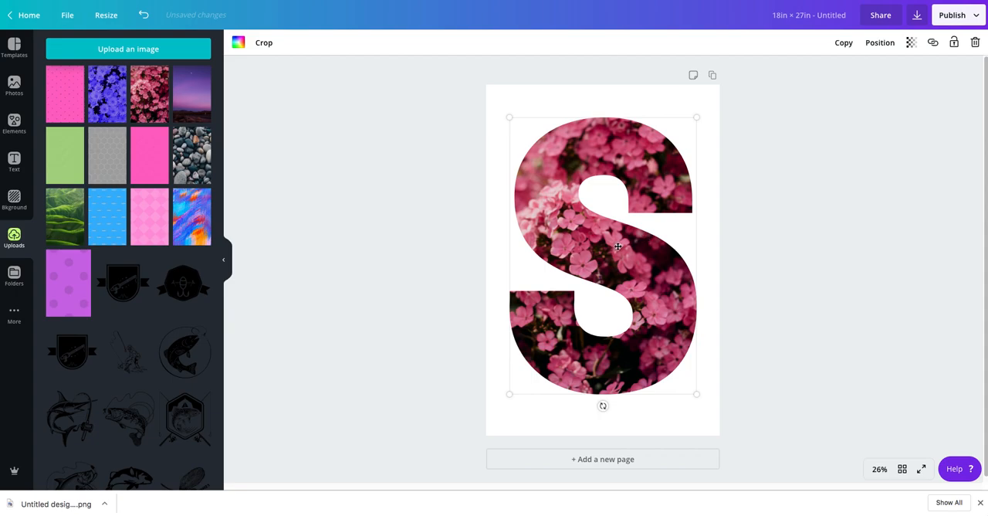
pyautogui.moveTo(954, 43)
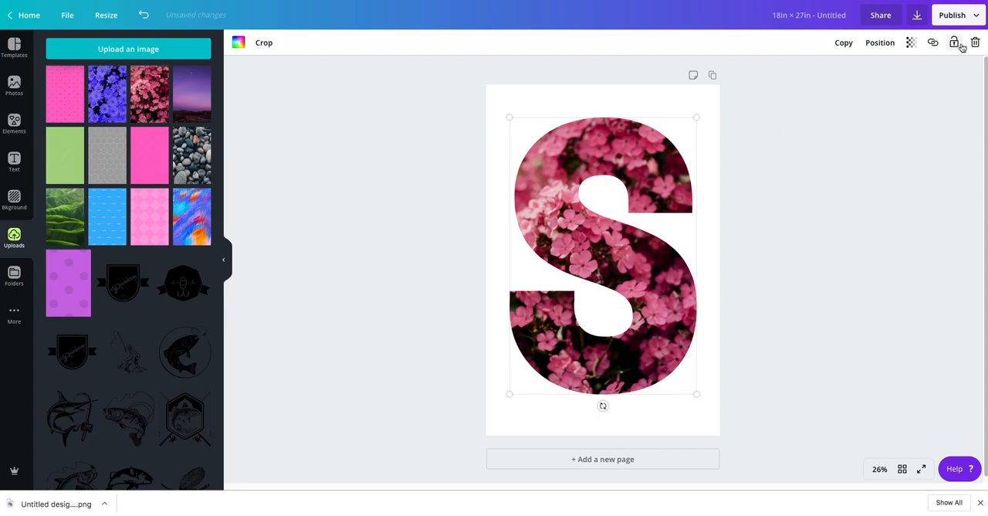
pyautogui.click(975, 42)
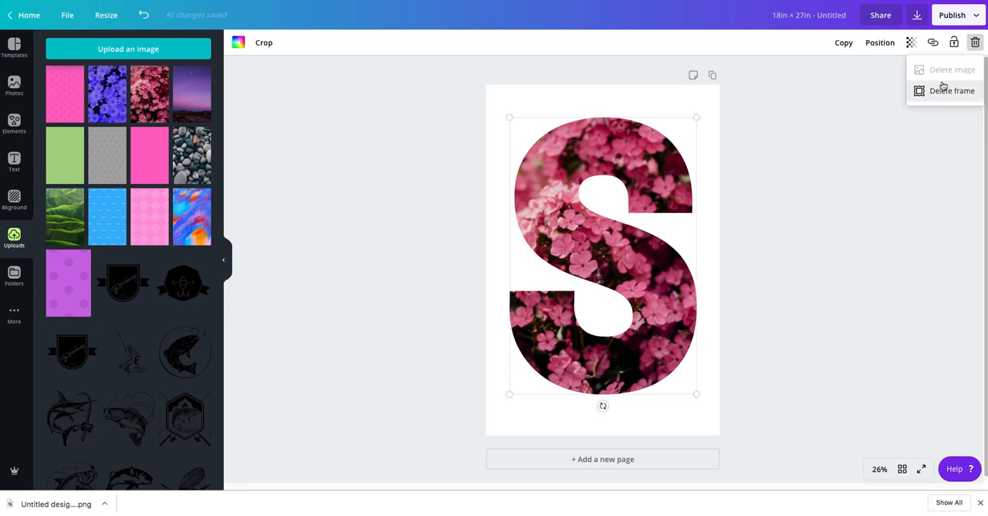
pyautogui.click(675, 80)
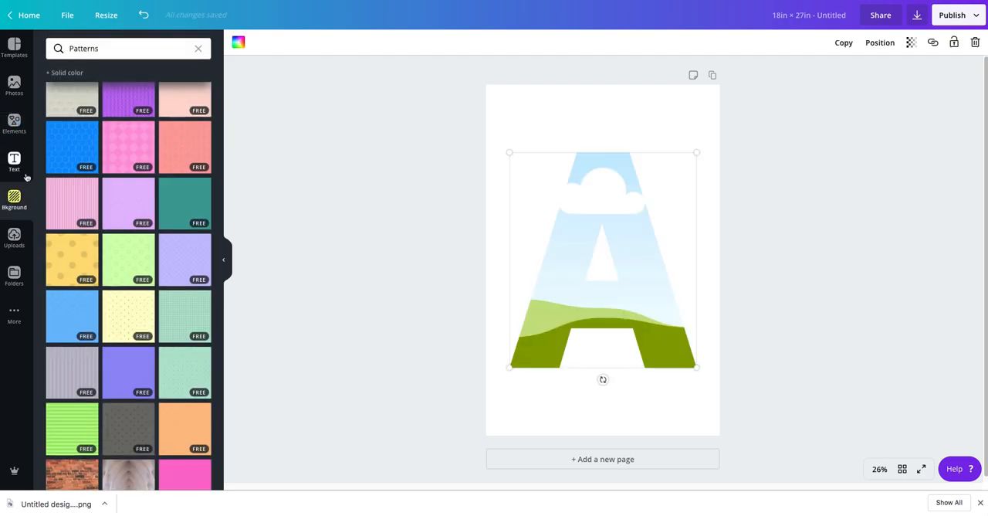
# - Place the painted brushstroke upload in the letter A, shrink it, then delete it
pyautogui.click(14, 239)
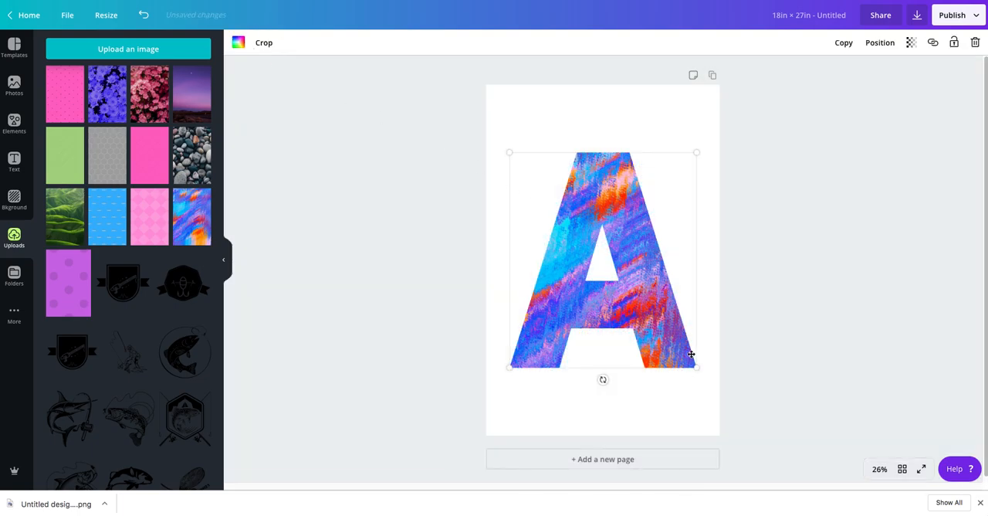
pyautogui.moveTo(695, 367); pyautogui.dragTo(629, 292)
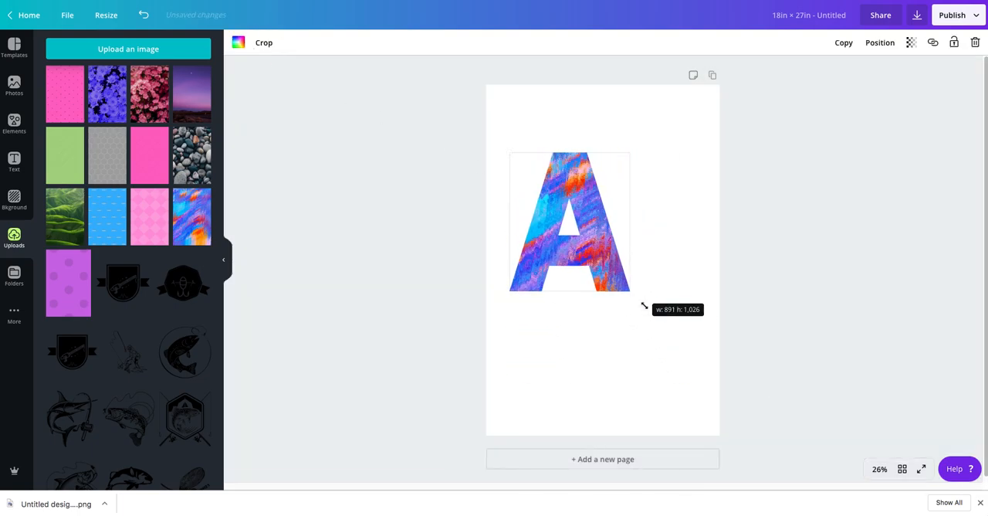
pyautogui.click(974, 42)
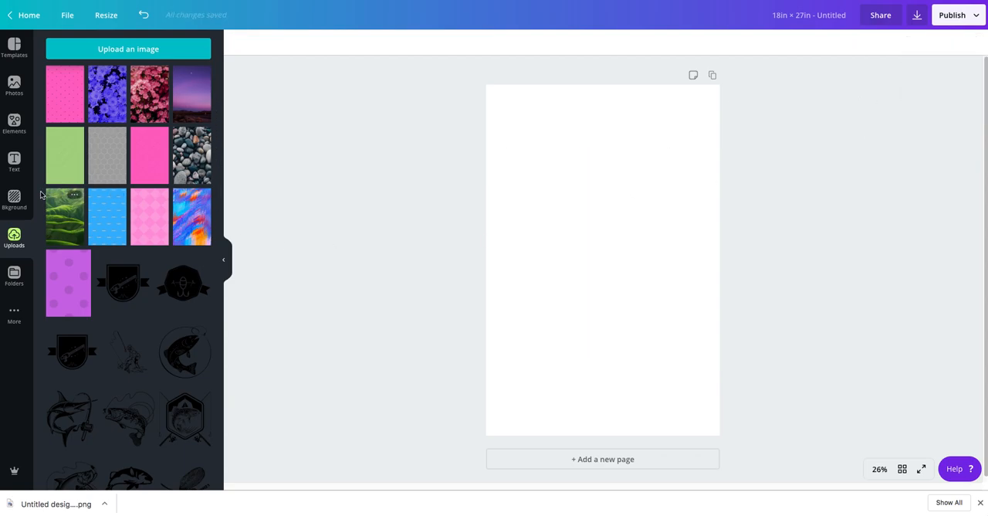
# - Clear the letter search and scroll the Frames results to the pink-outlined heart
pyautogui.click(14, 123)
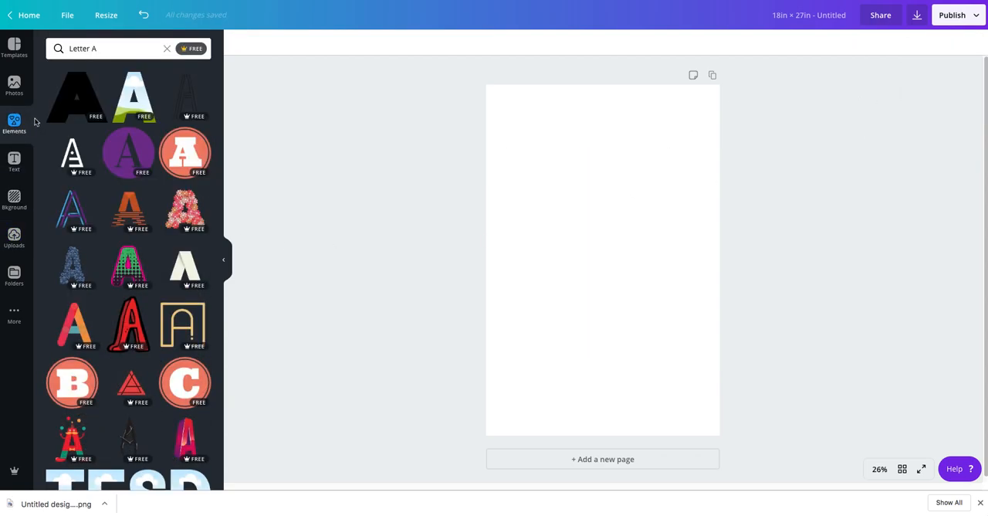
pyautogui.click(167, 48)
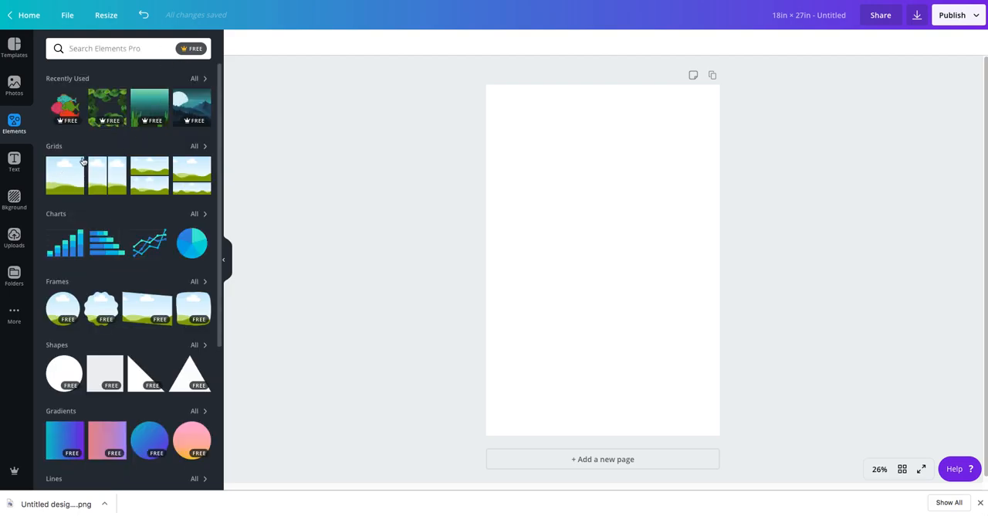
pyautogui.click(194, 280)
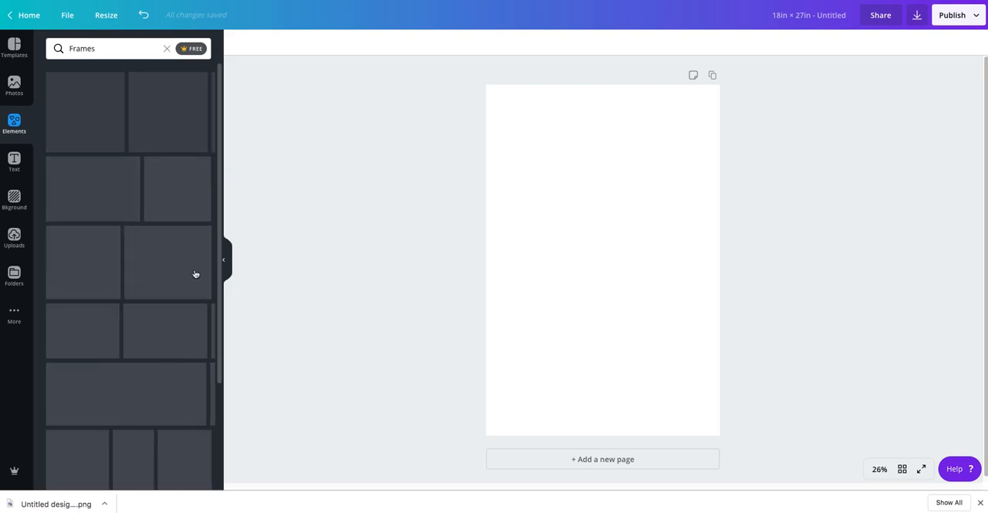
pyautogui.scroll(-3)
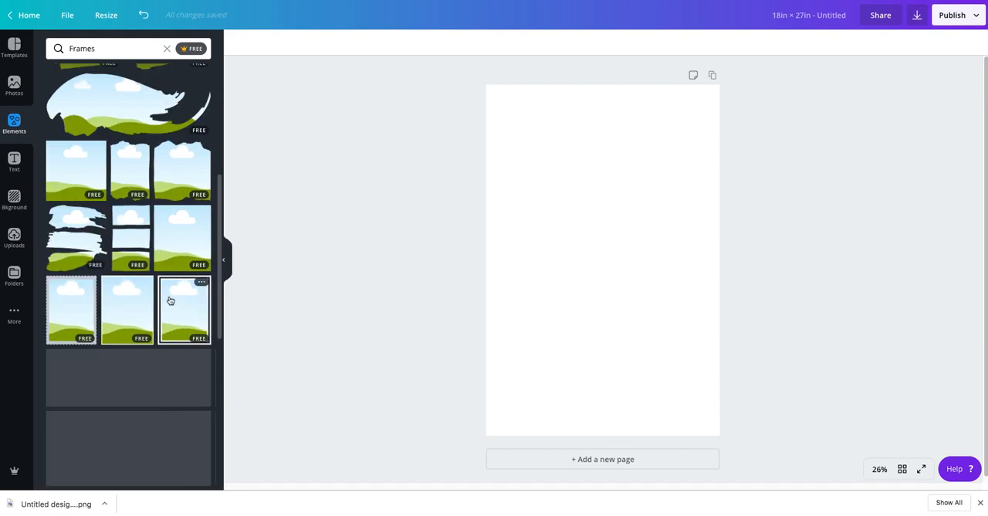
pyautogui.scroll(-3)
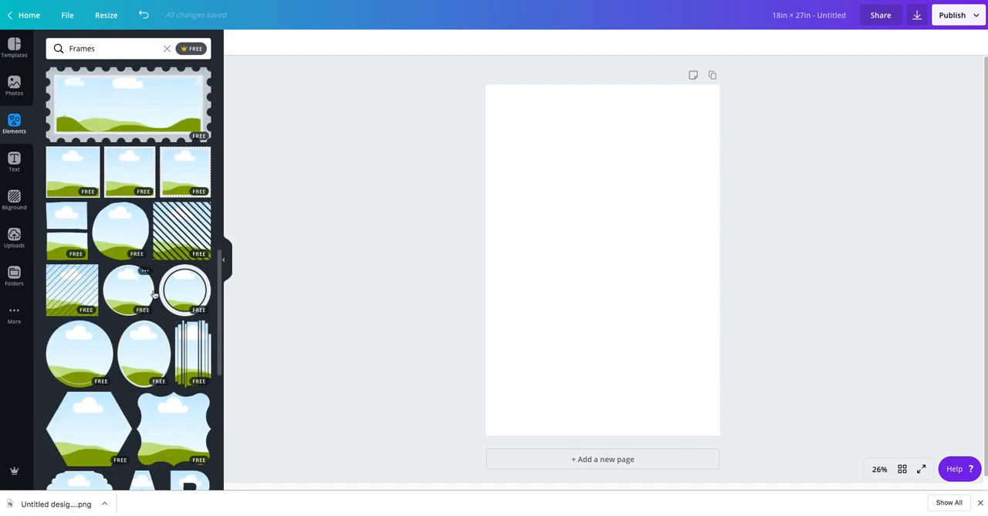
pyautogui.scroll(-3)
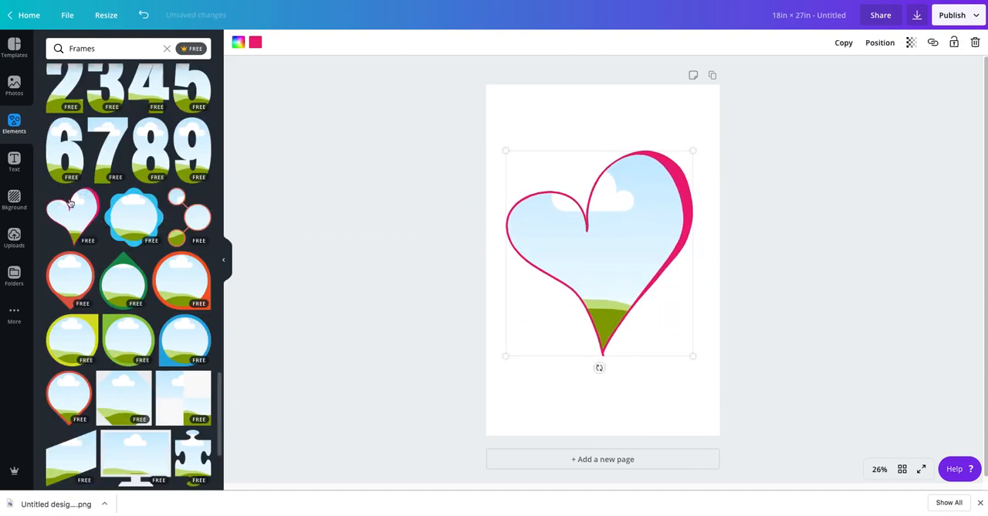
# - Fill the heart with the pink diamond pattern upload and resize it
pyautogui.click(14, 201)
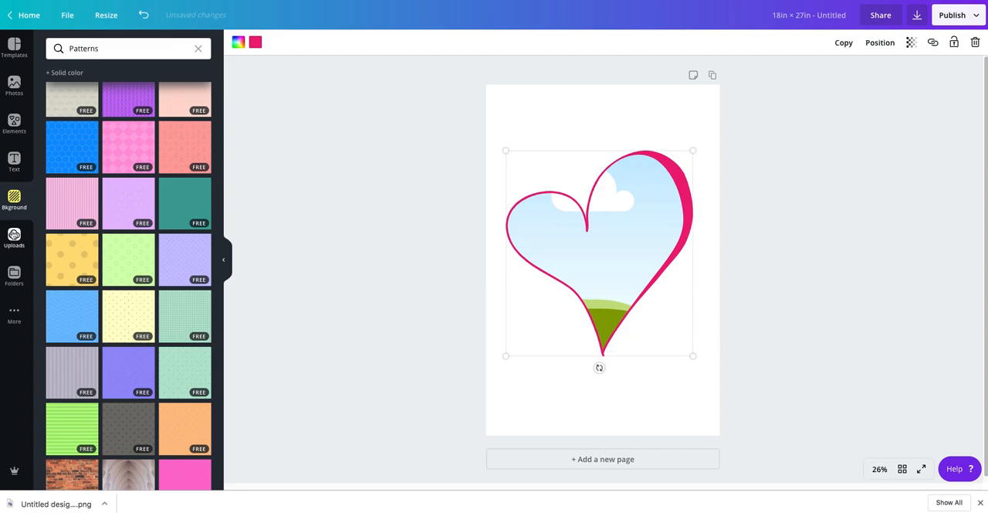
pyautogui.click(14, 236)
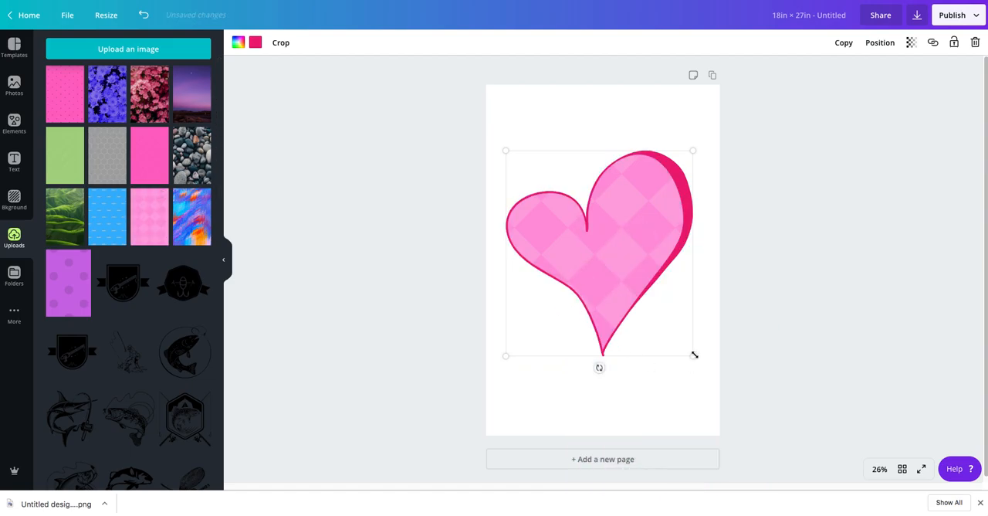
pyautogui.moveTo(693, 355); pyautogui.dragTo(660, 315)
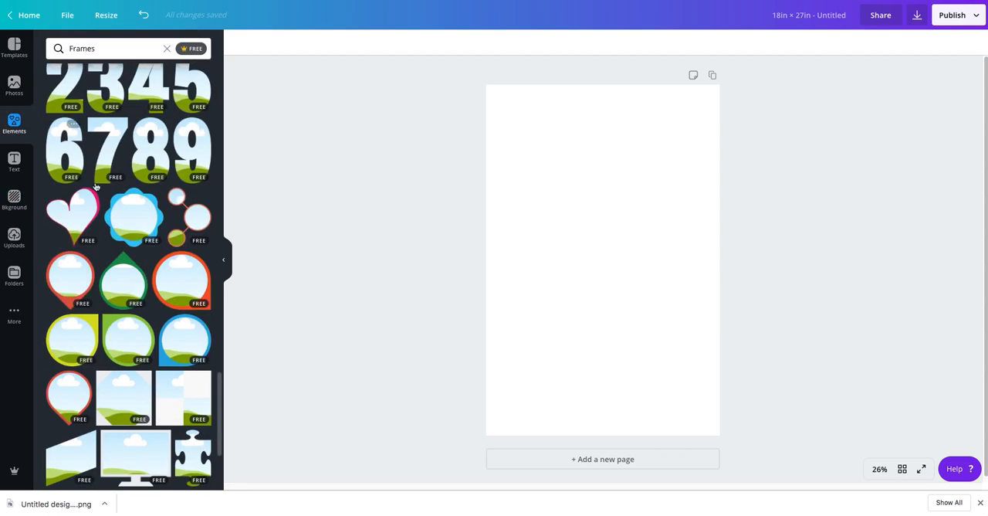
pyautogui.click(135, 216)
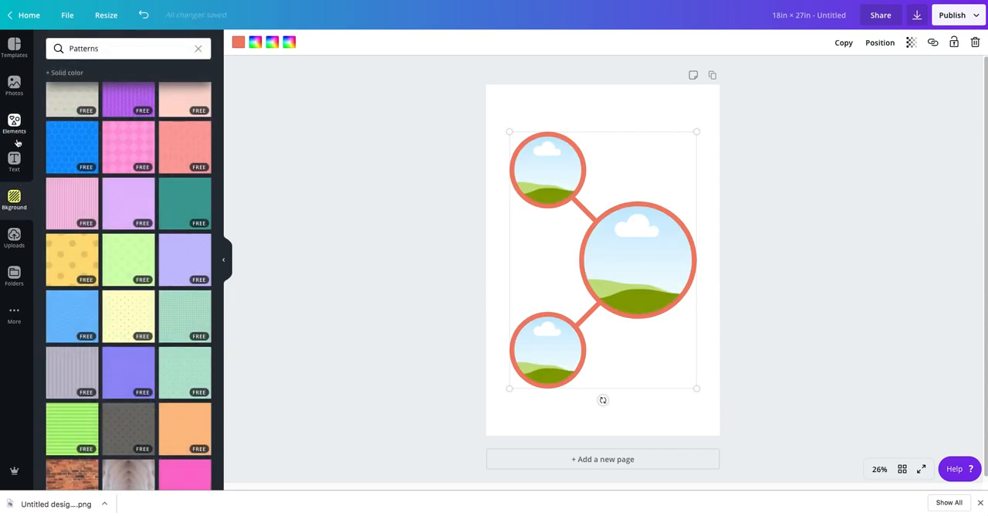
pyautogui.click(14, 237)
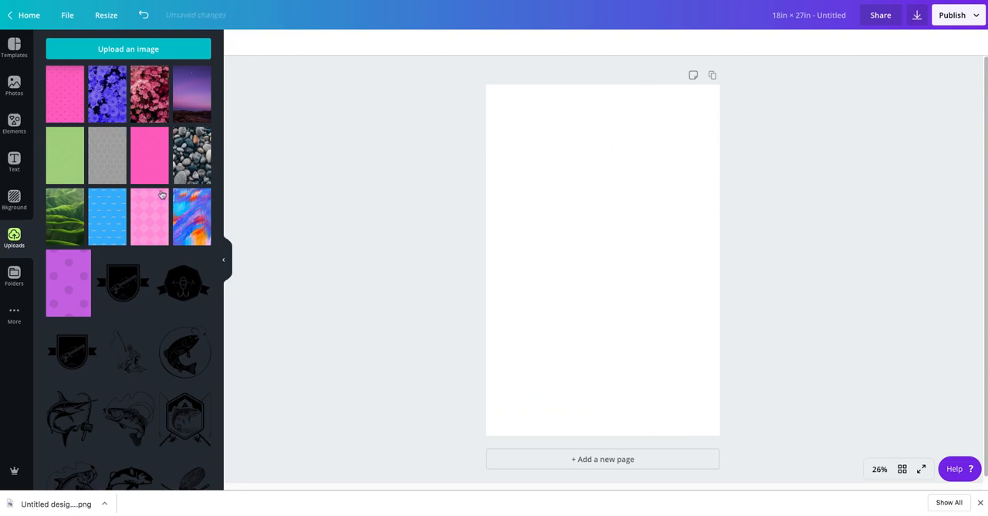
# - Reopen the Frames results and scroll from shapes to letter frames and back
pyautogui.click(14, 125)
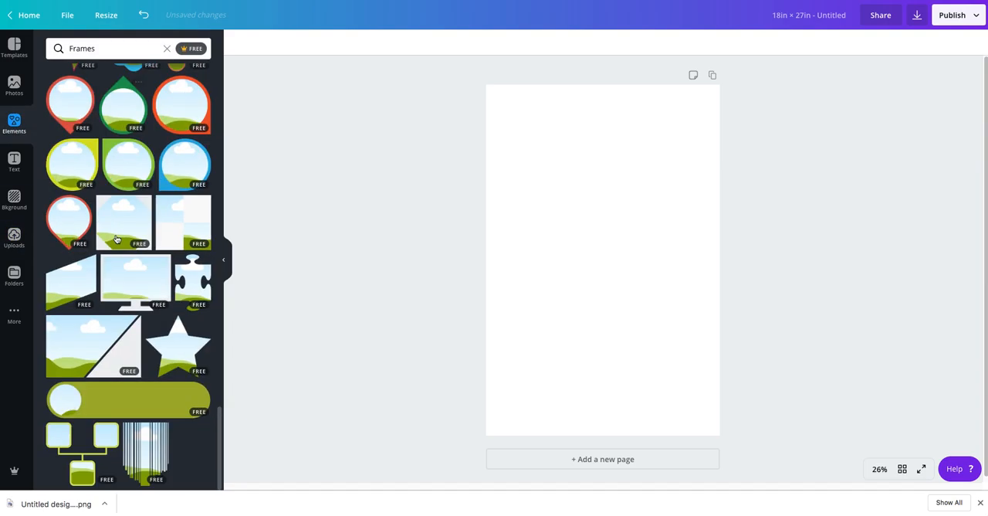
pyautogui.click(166, 48)
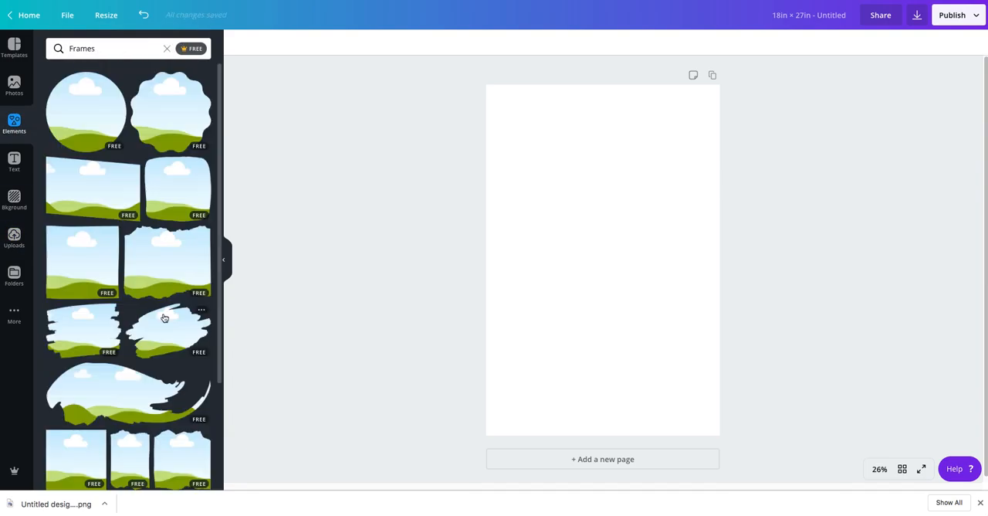
pyautogui.scroll(-3)
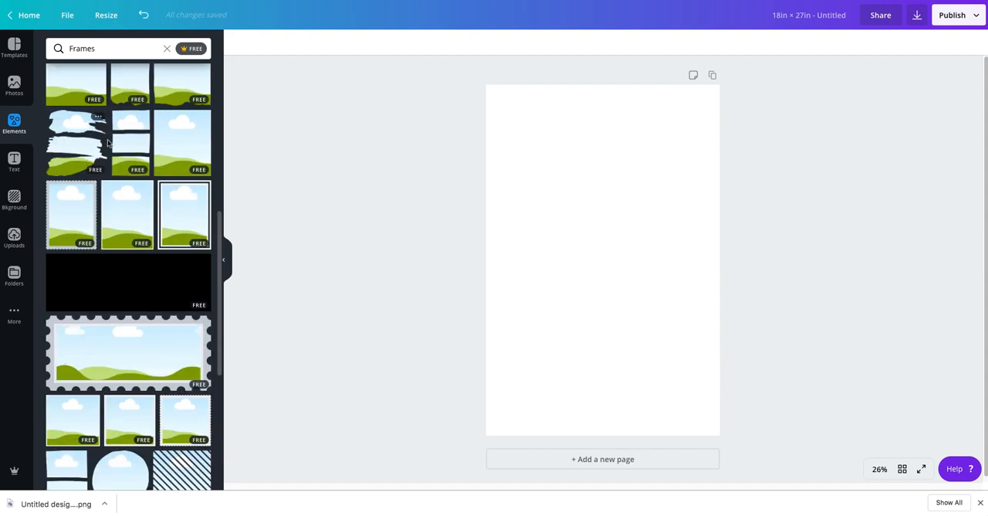
pyautogui.scroll(-3)
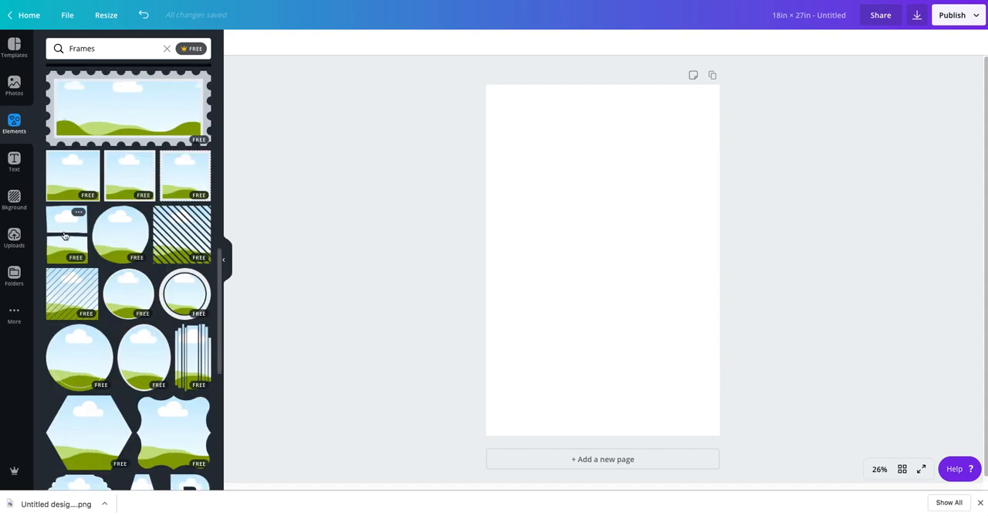
pyautogui.scroll(-3)
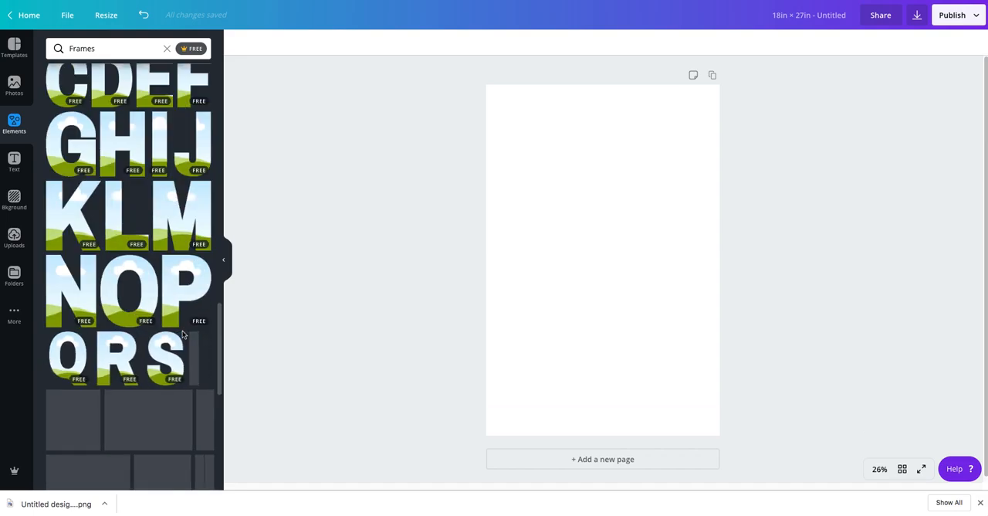
pyautogui.scroll(-3)
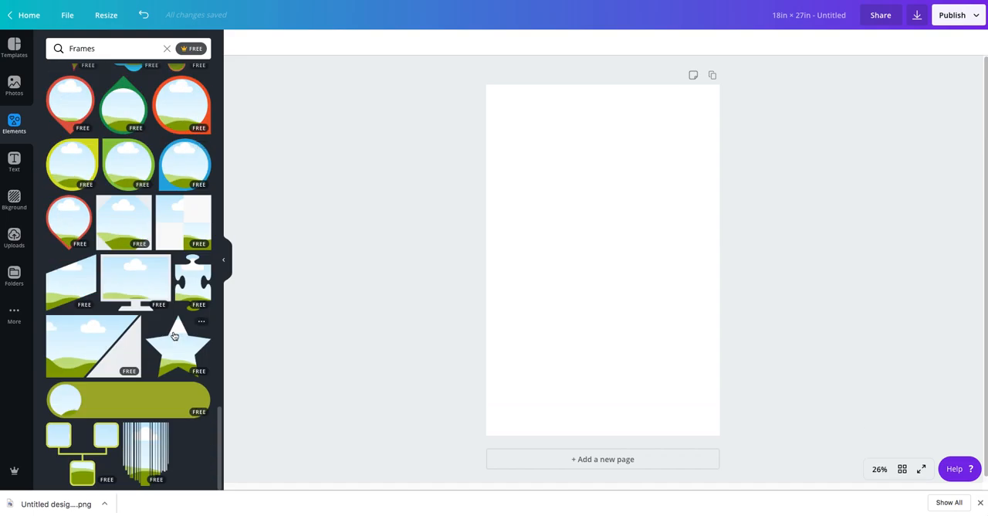